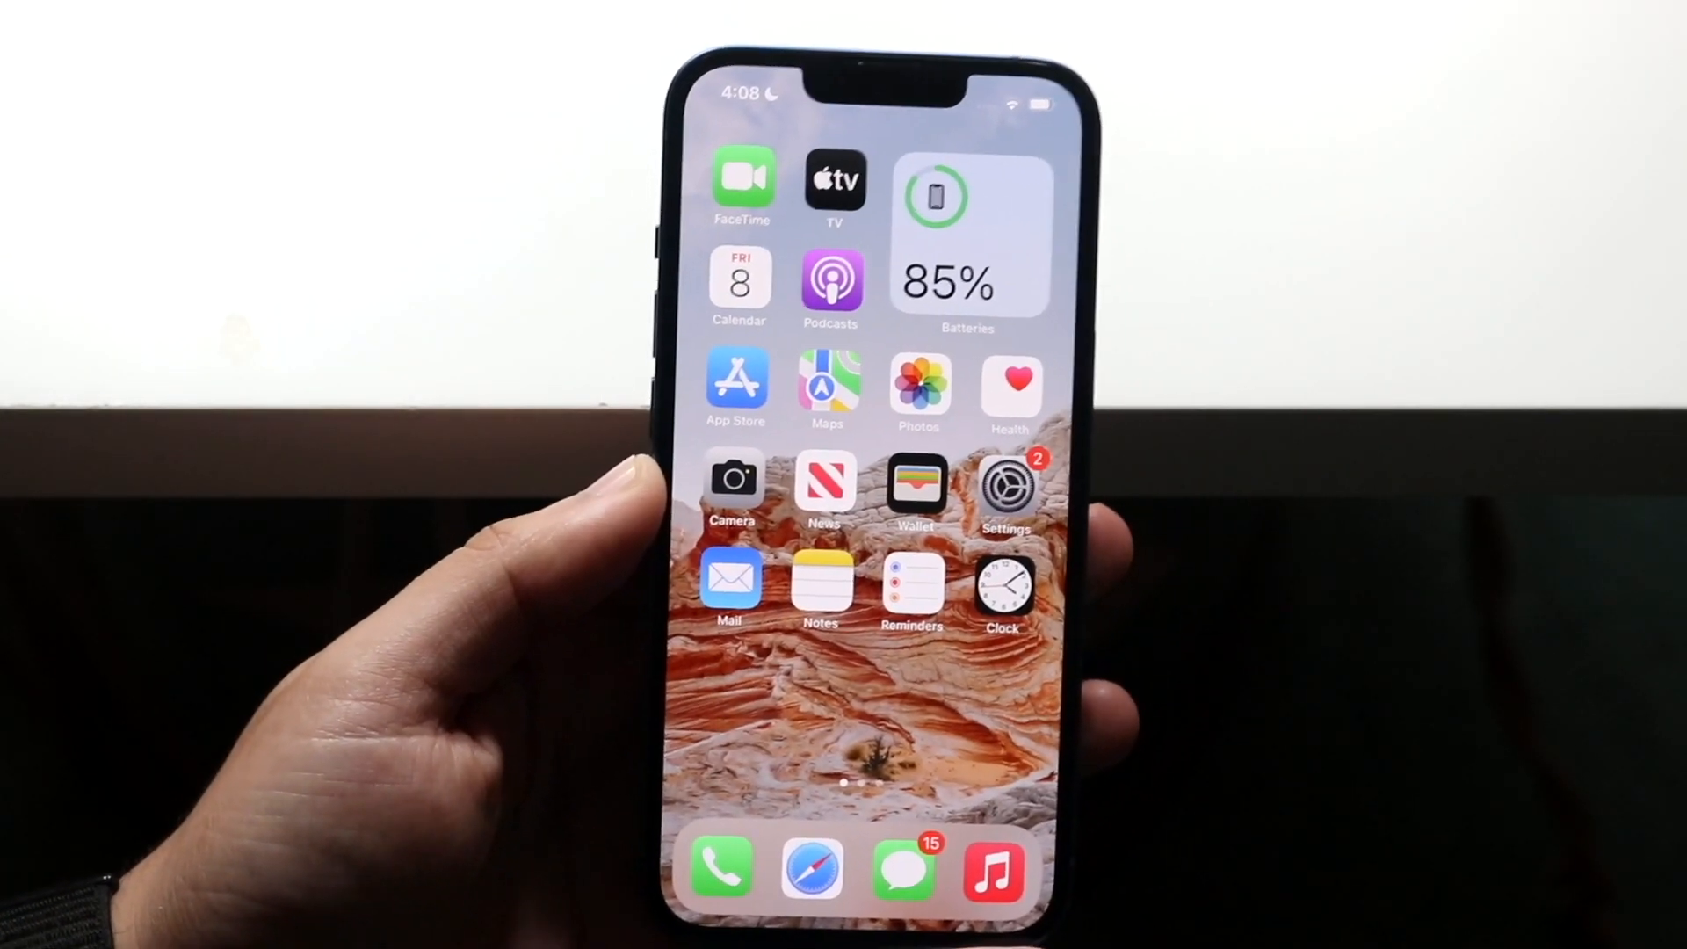
# From Settings, open the Apple ID page and browse its device list to the unavailable Sign Out.
pyautogui.click(1005, 486)
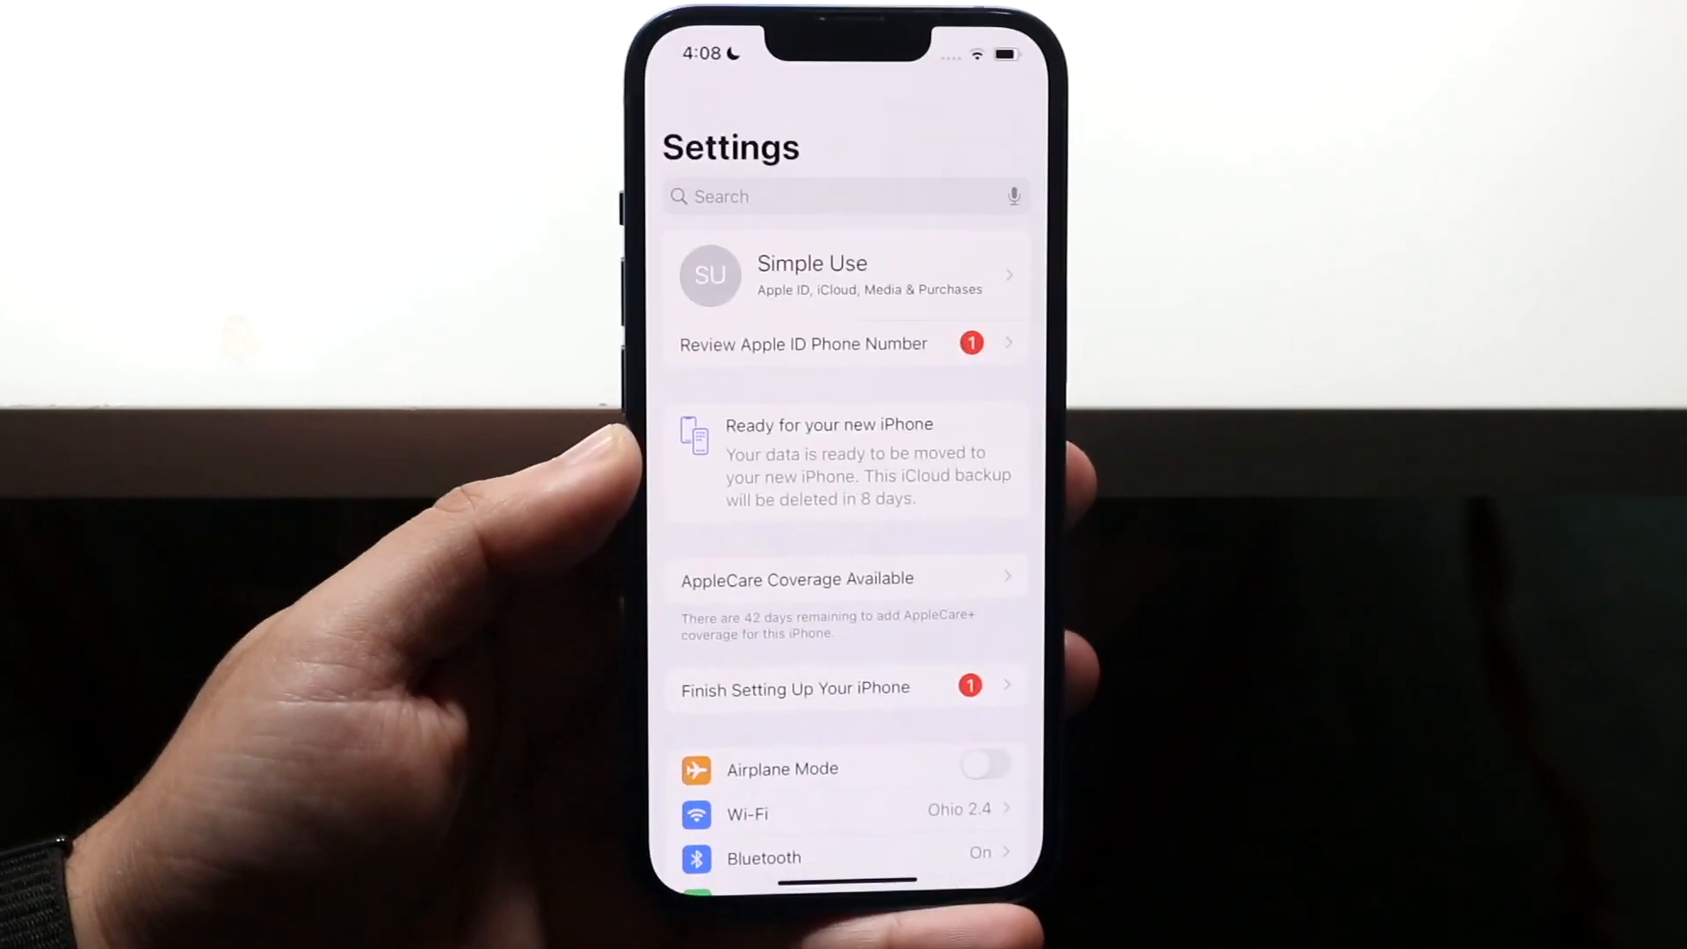
pyautogui.click(844, 274)
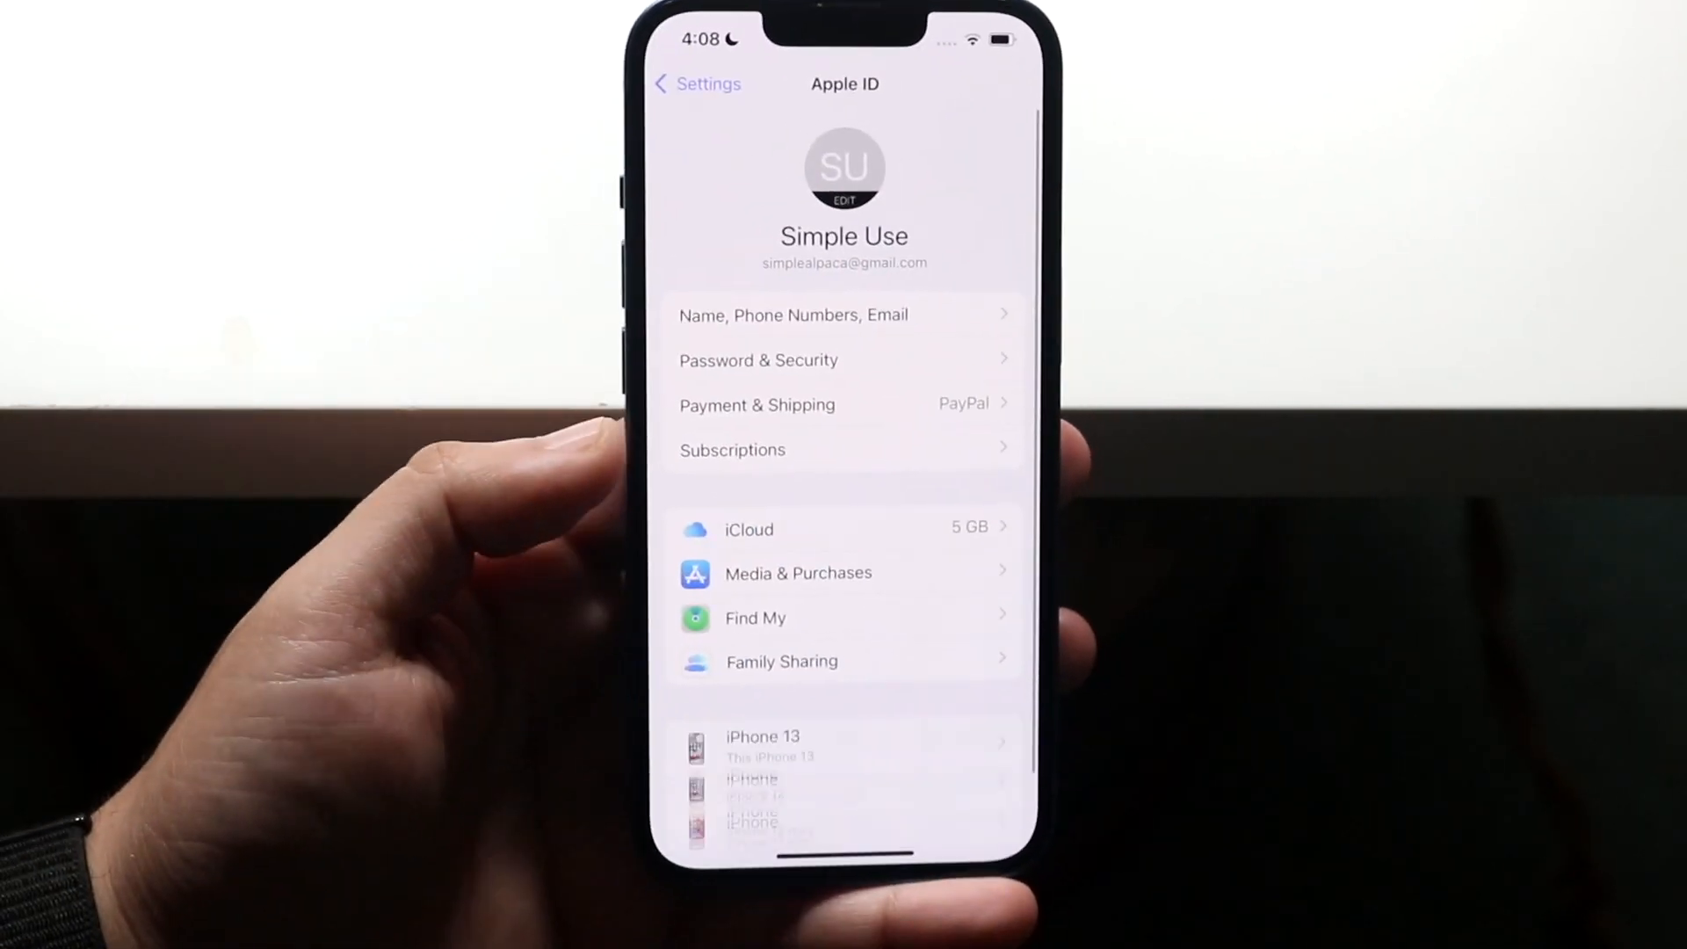
pyautogui.scroll(-3)
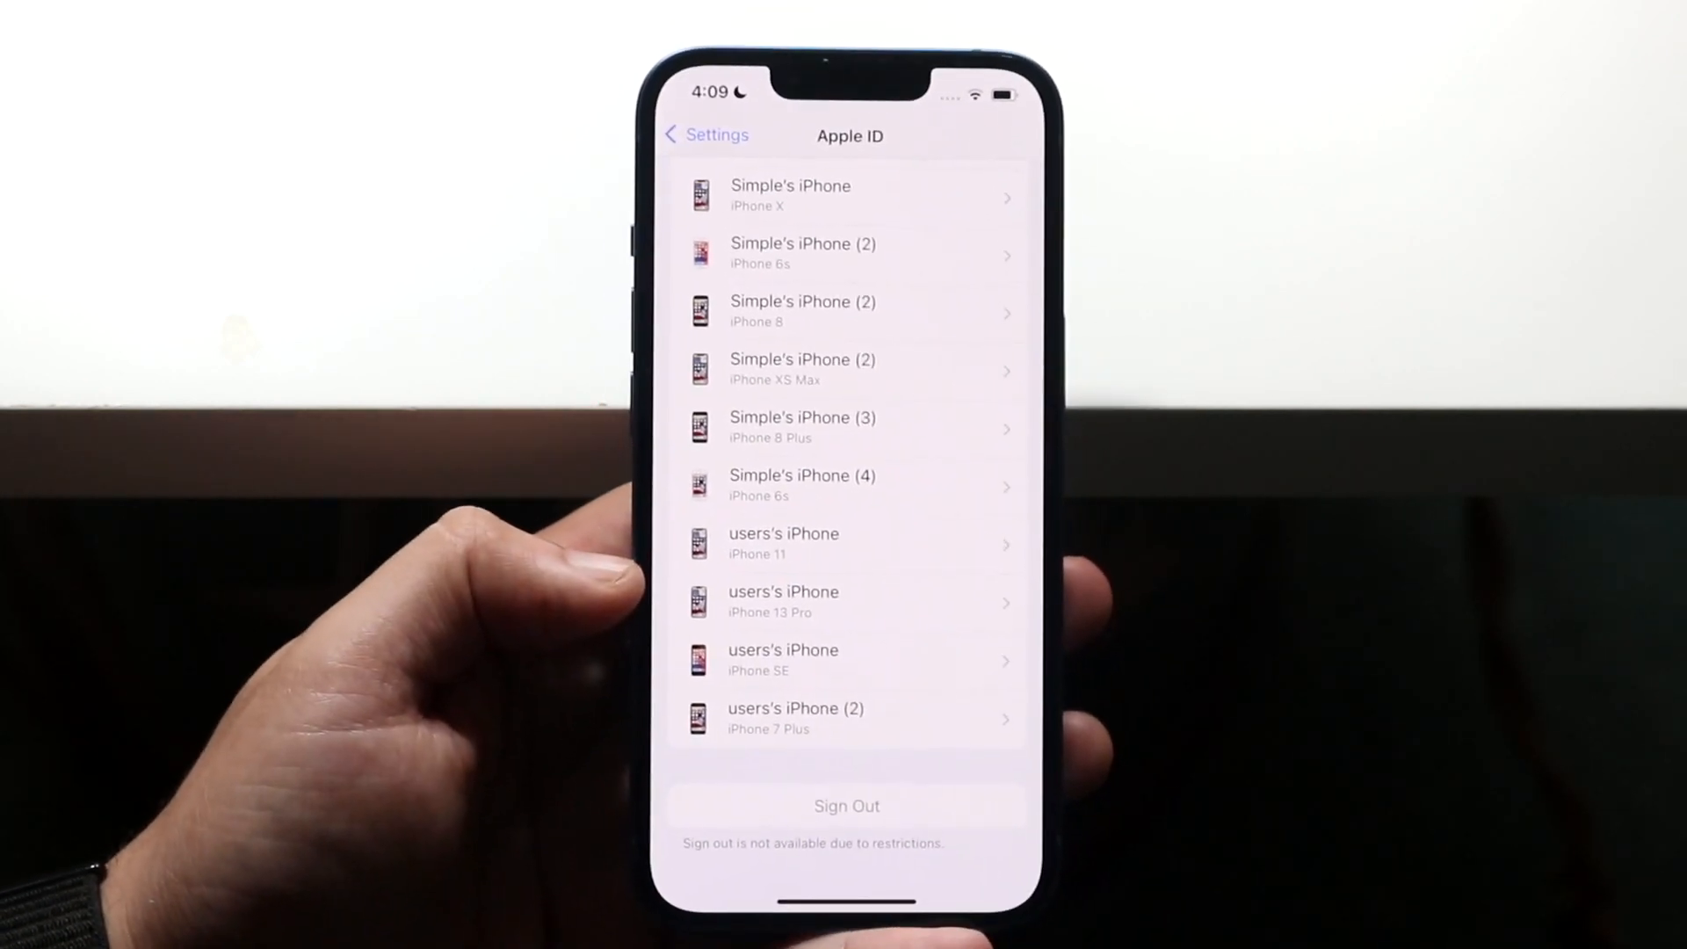
pyautogui.scroll(3)
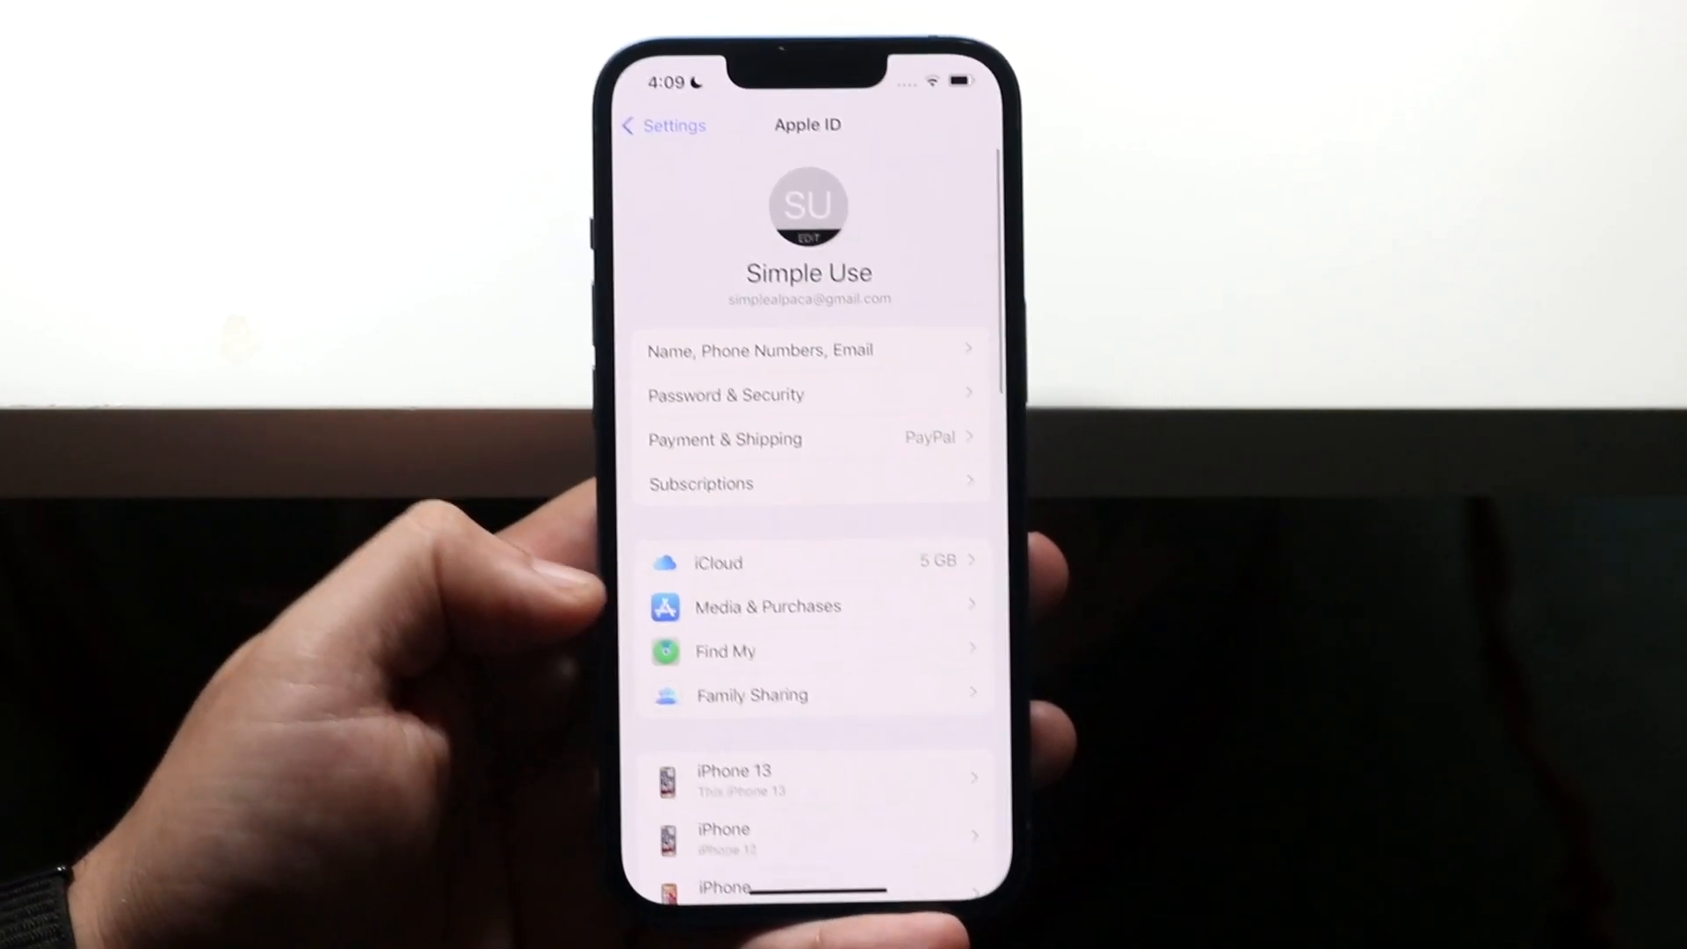
# Go back from the Apple ID page to the main Settings list and open Screen Time.
pyautogui.click(662, 125)
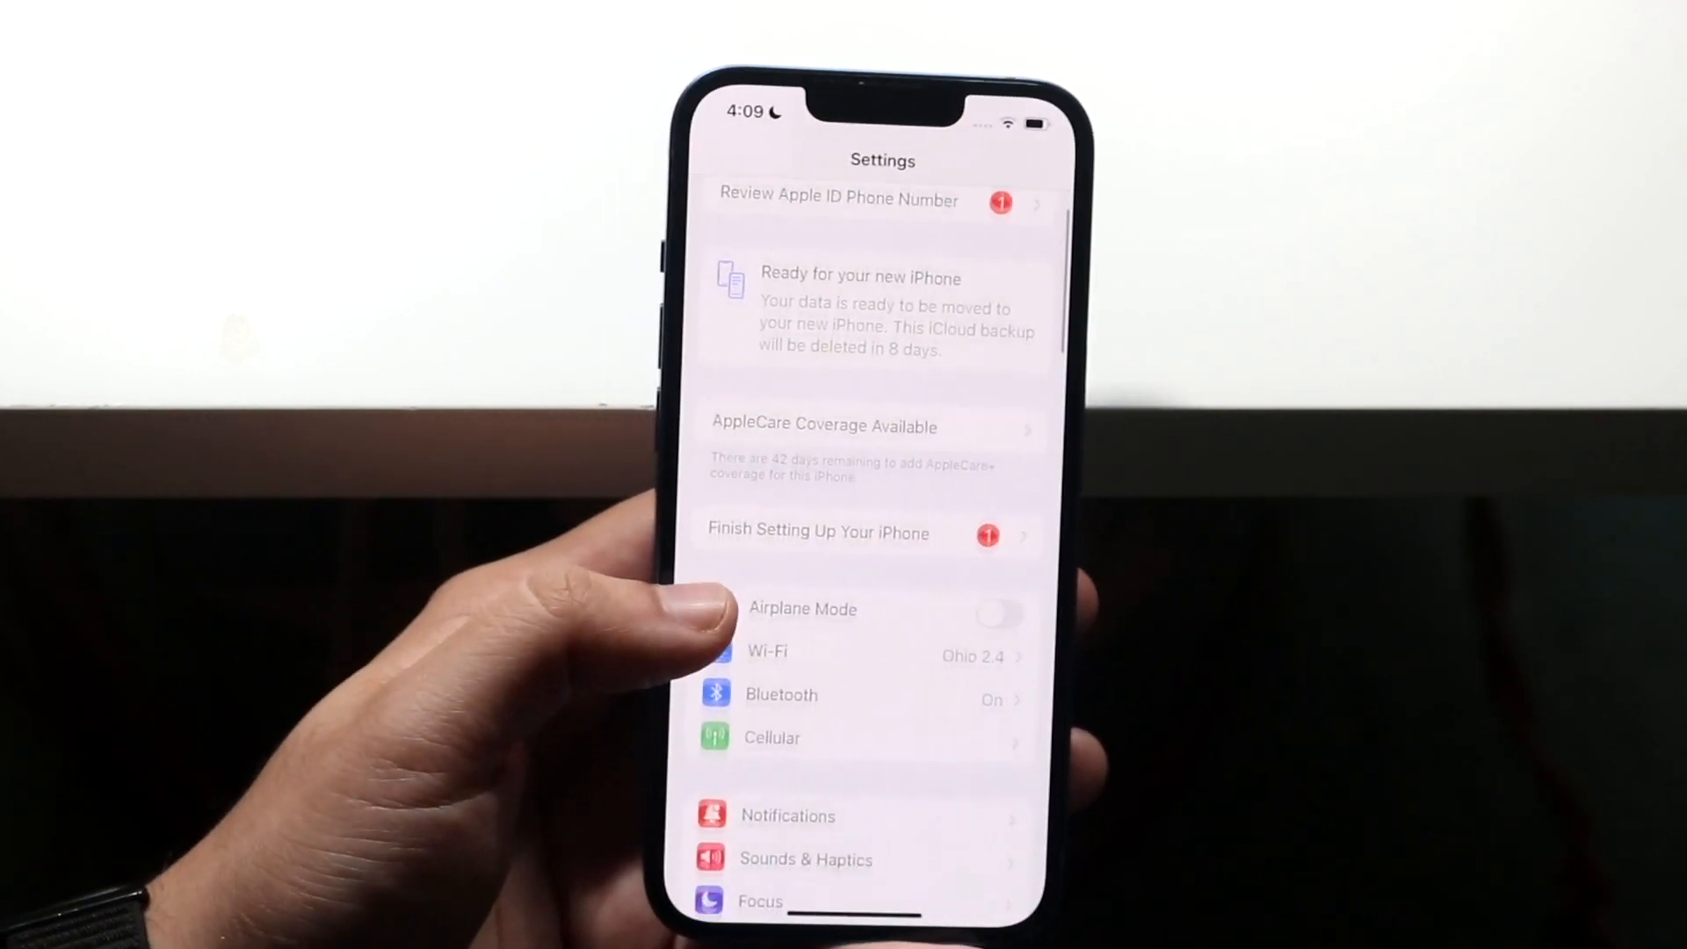
pyautogui.scroll(3)
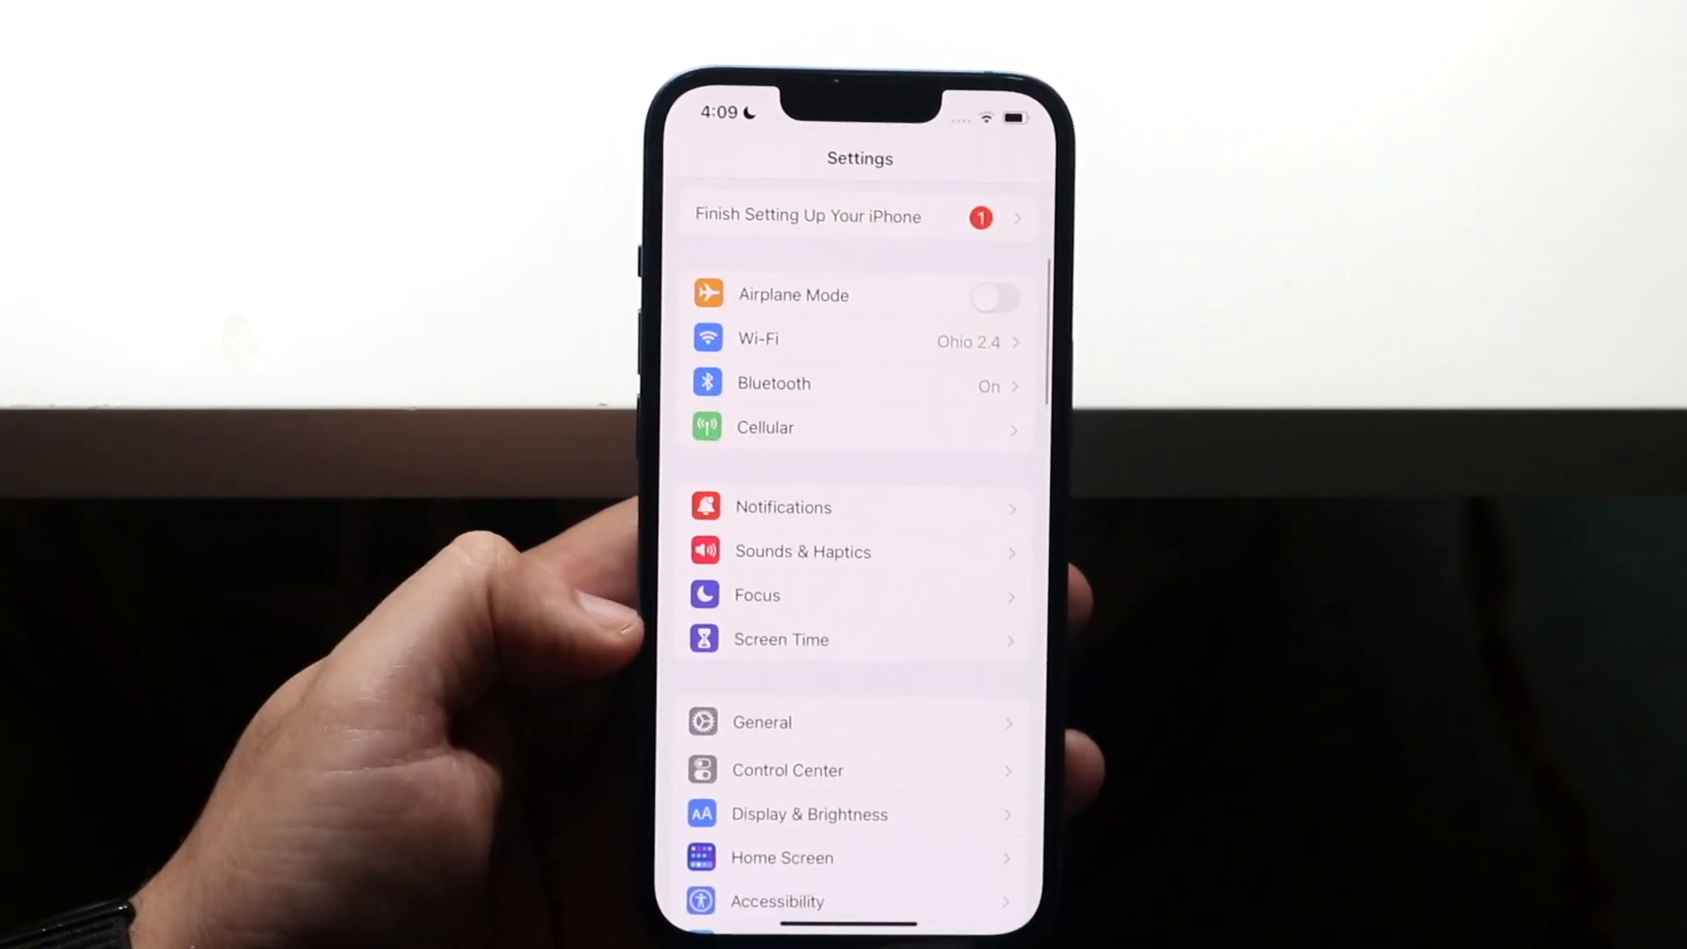
pyautogui.click(780, 639)
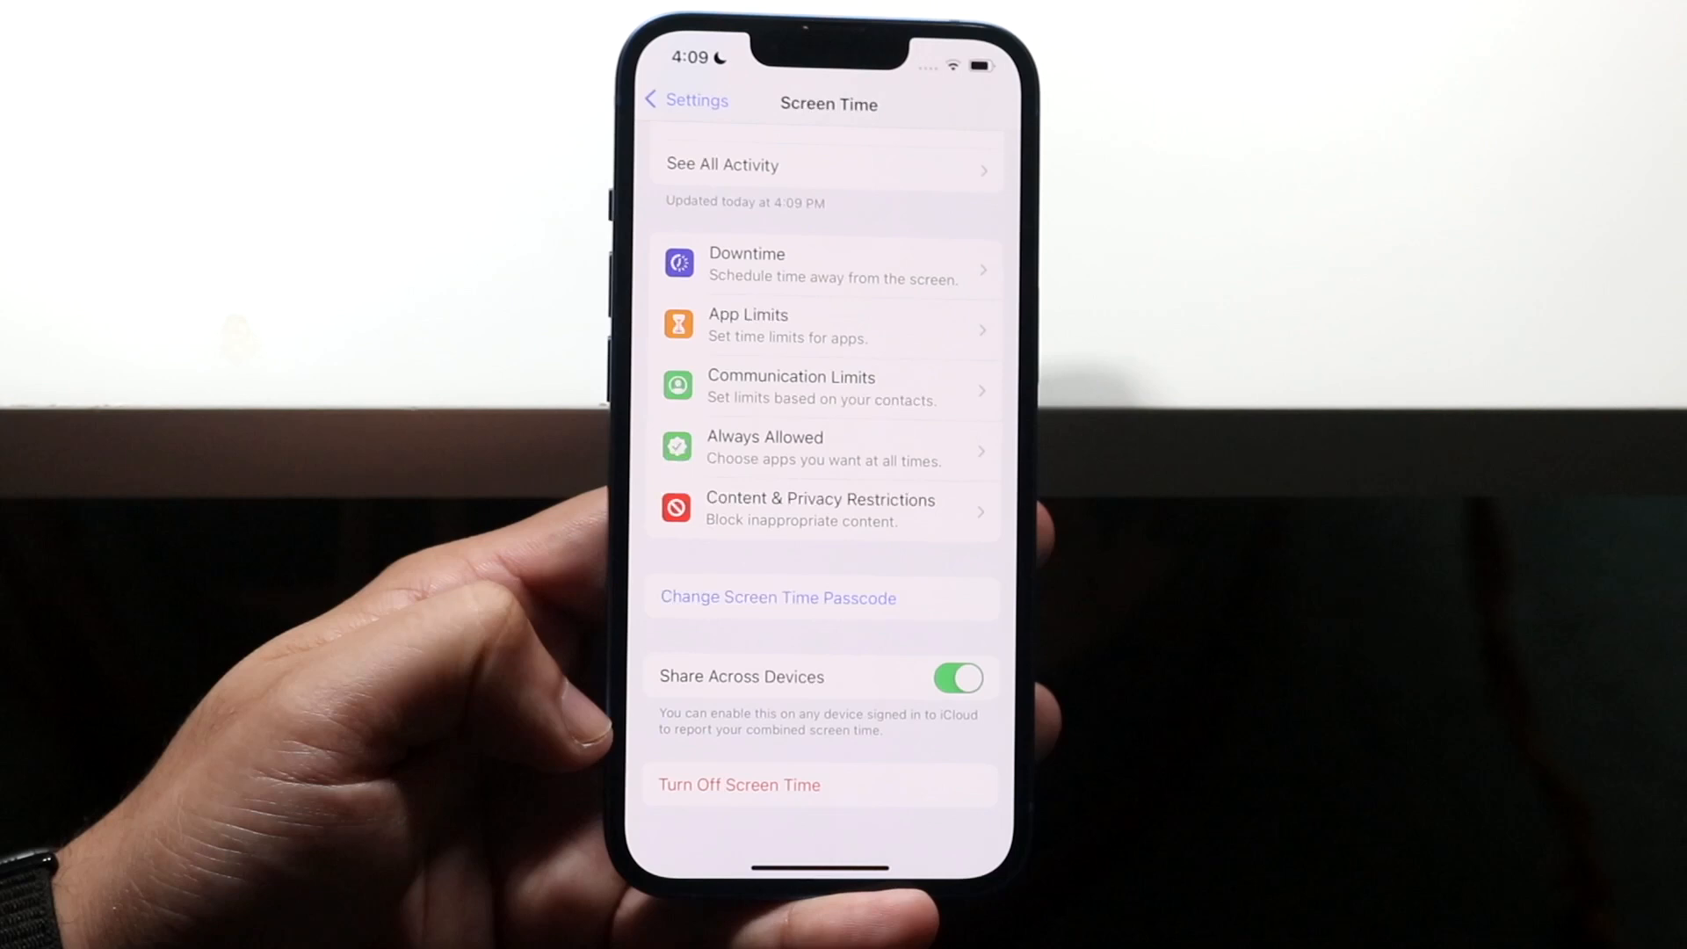
# Go through the Turn Off Screen Time prompt, then return to the main Settings list.
pyautogui.click(777, 597)
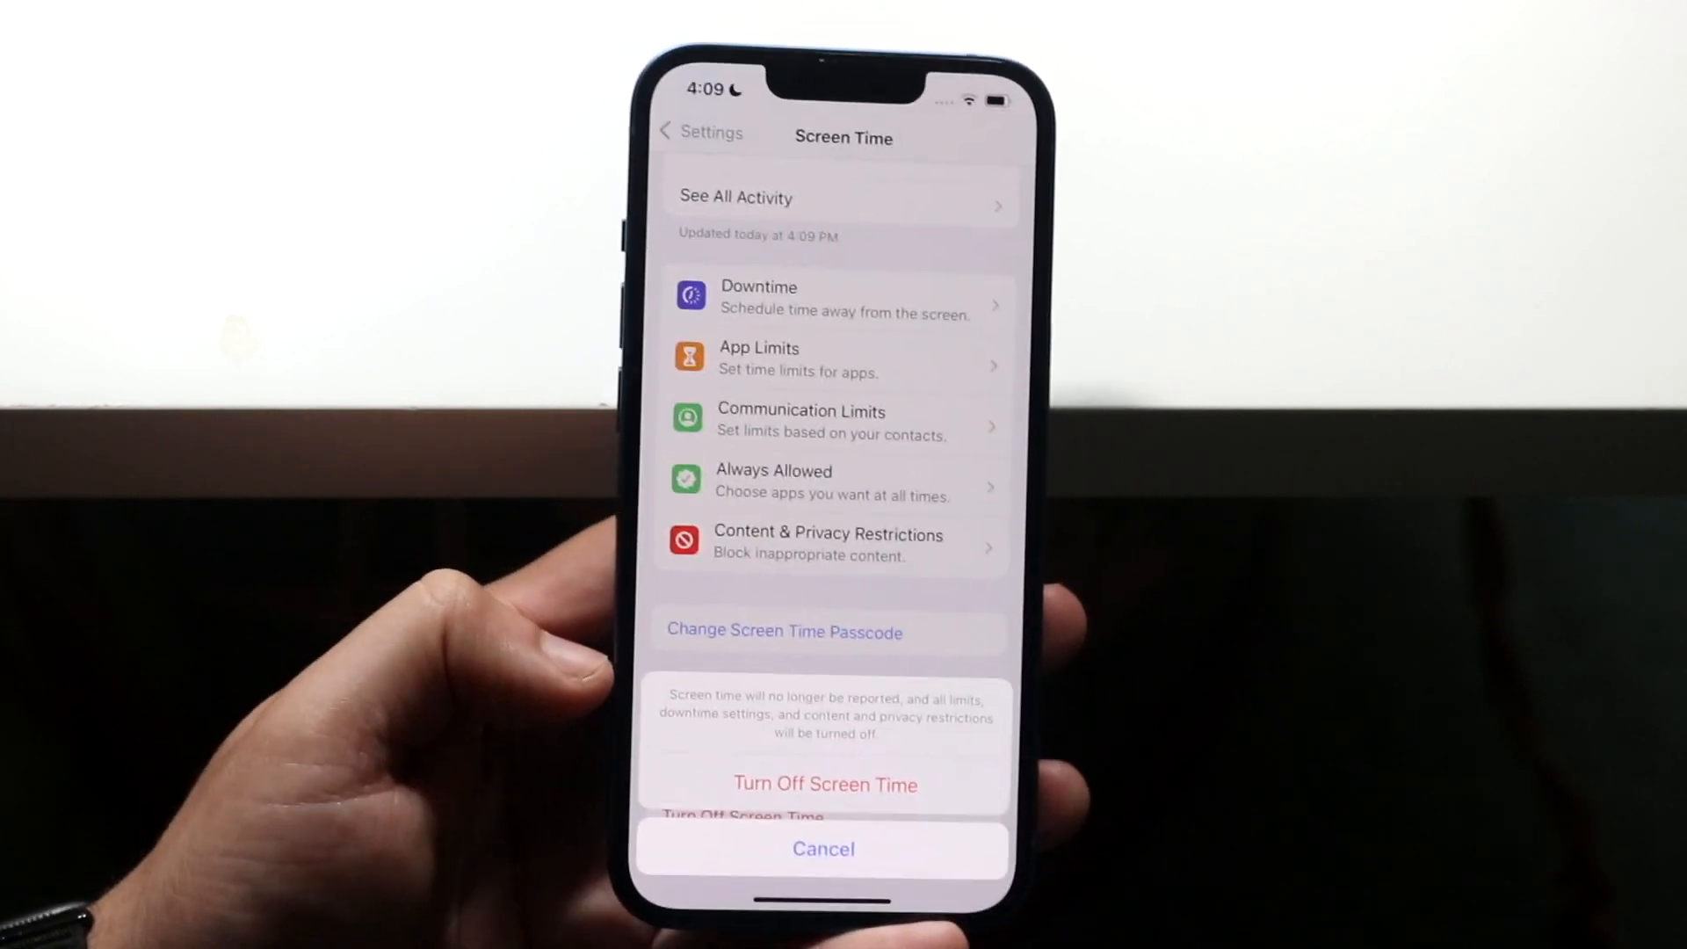
pyautogui.click(823, 848)
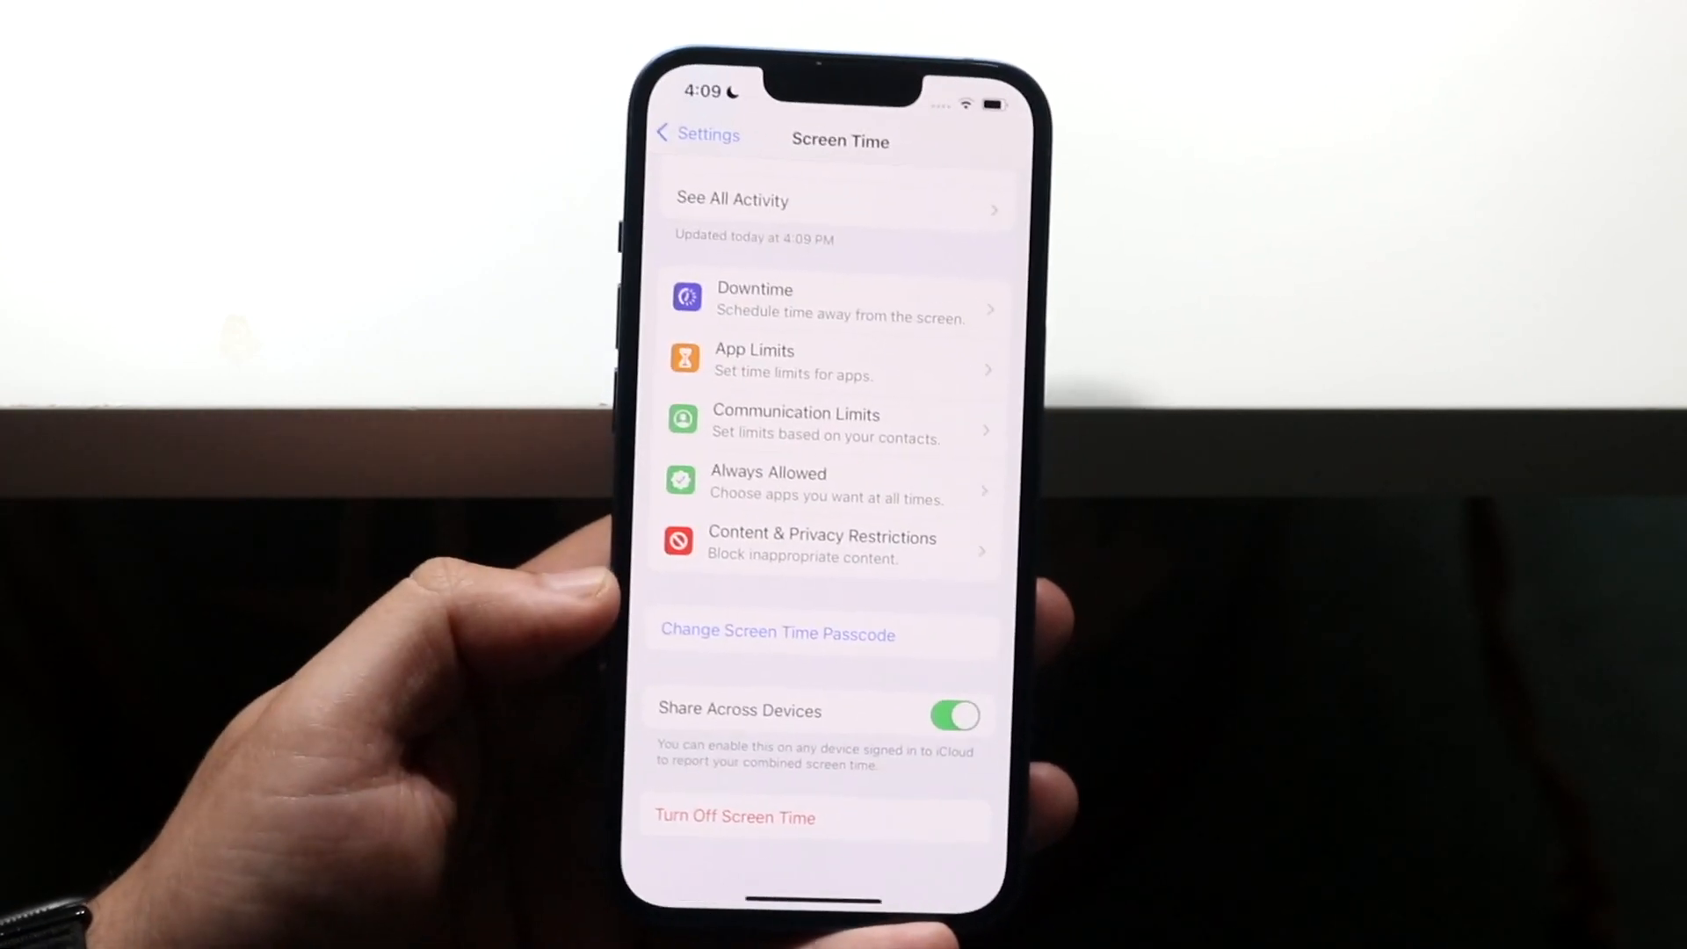
pyautogui.click(735, 816)
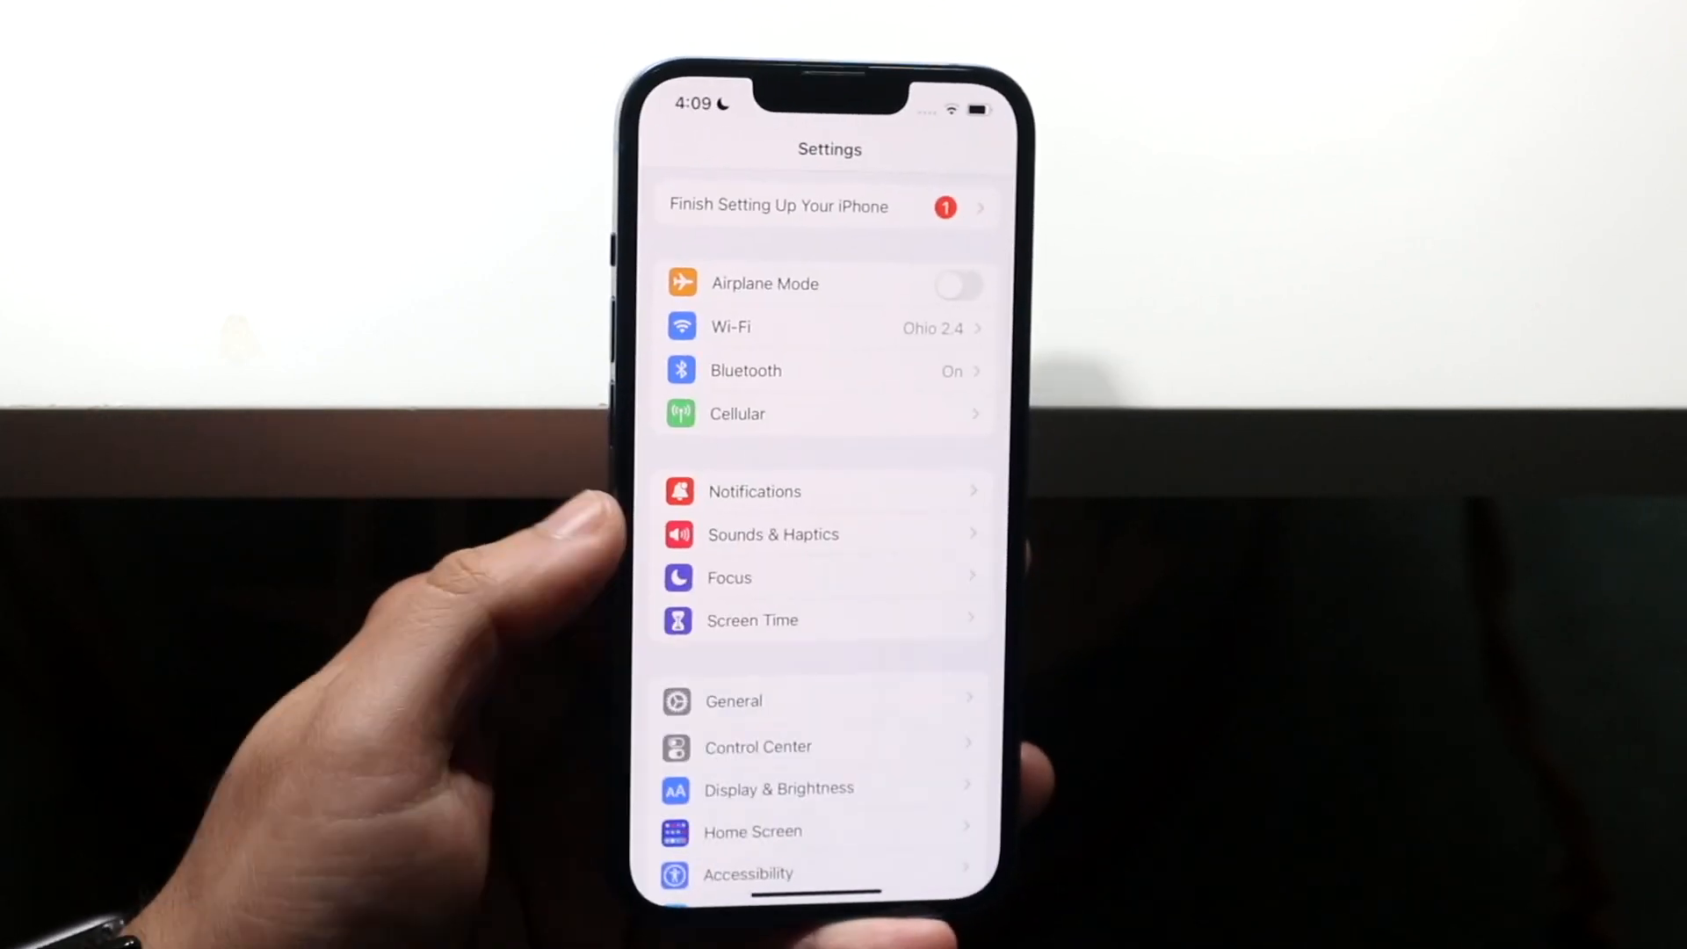
pyautogui.scroll(-3)
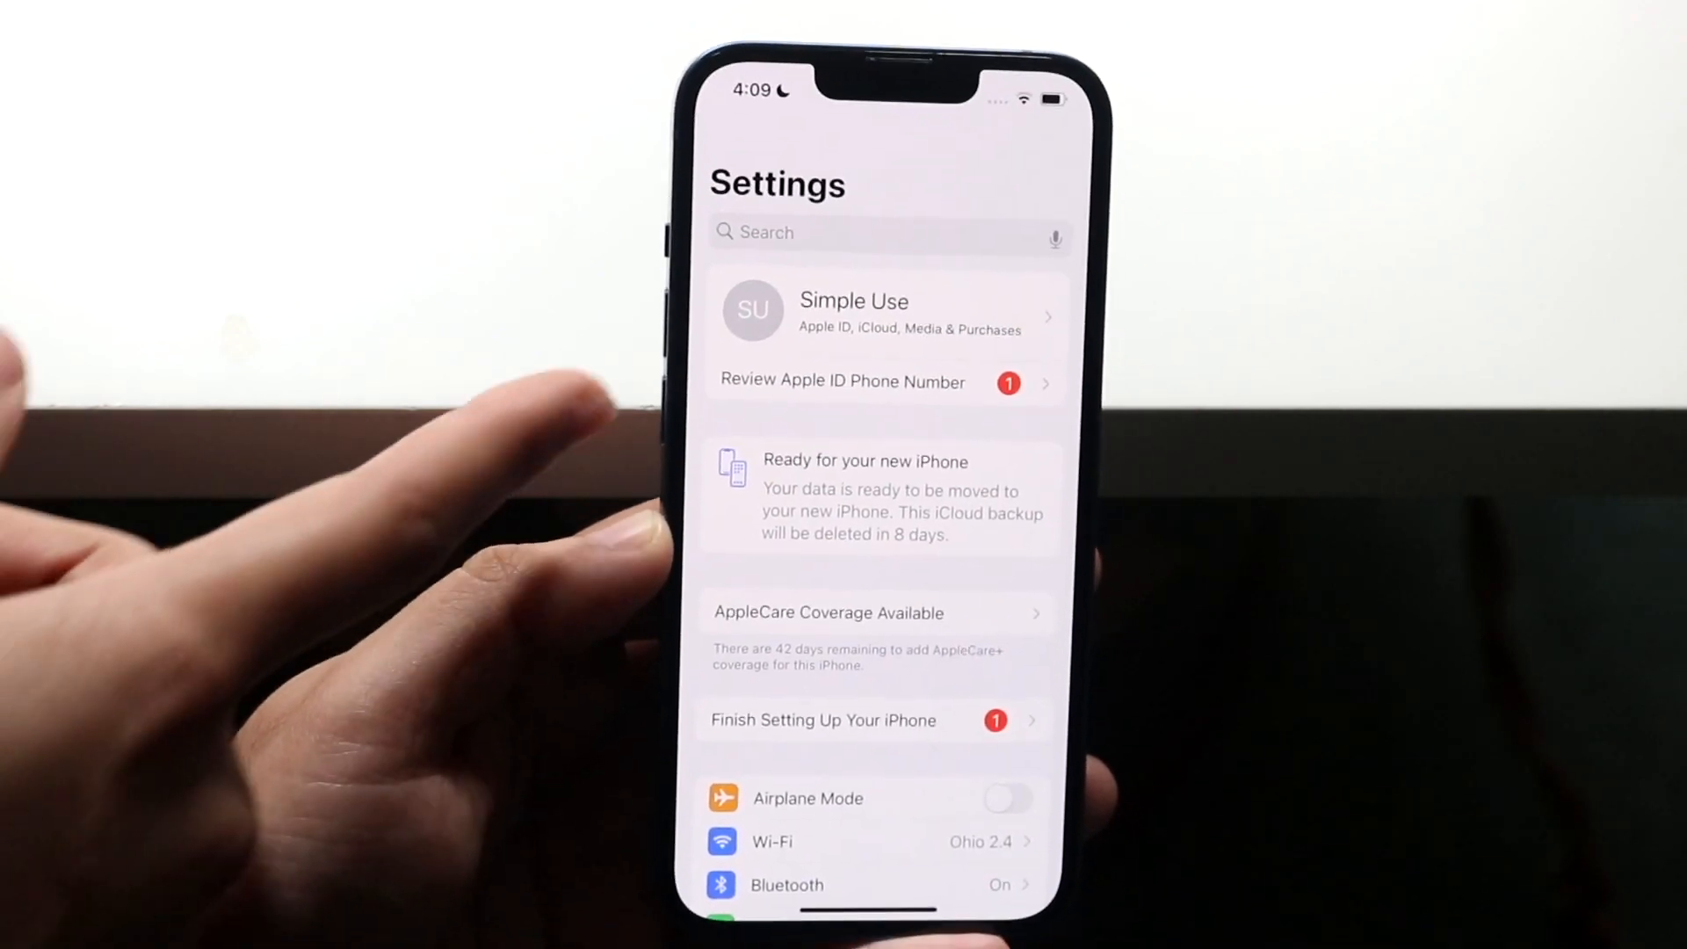
pyautogui.click(882, 310)
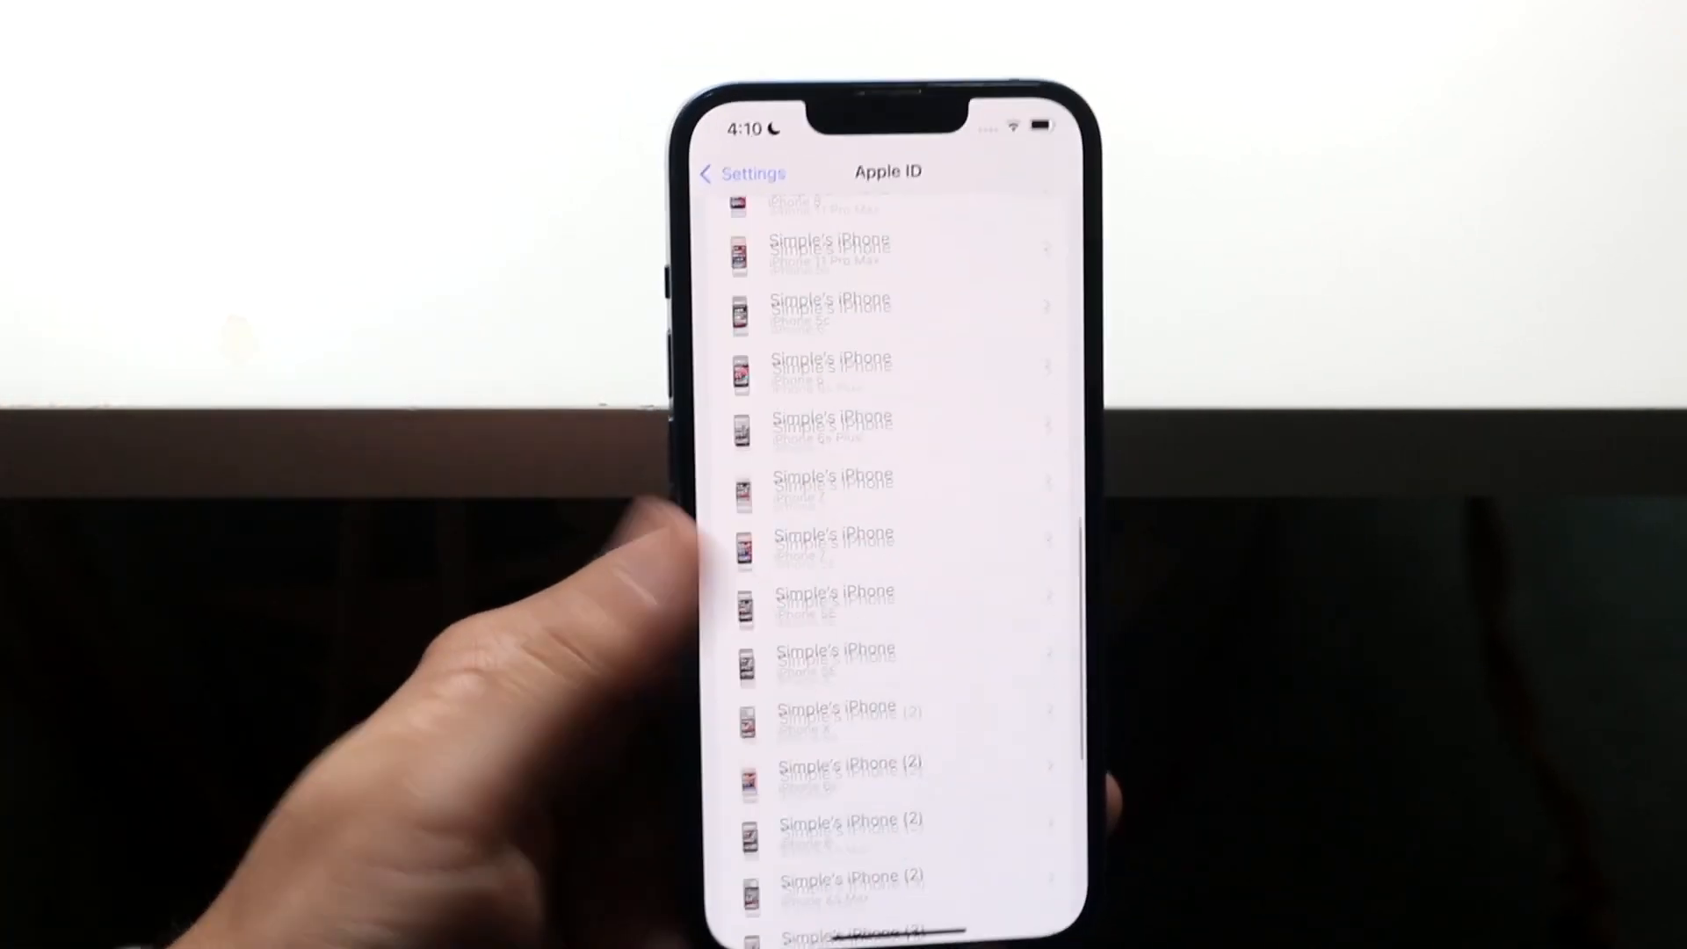
pyautogui.scroll(-3)
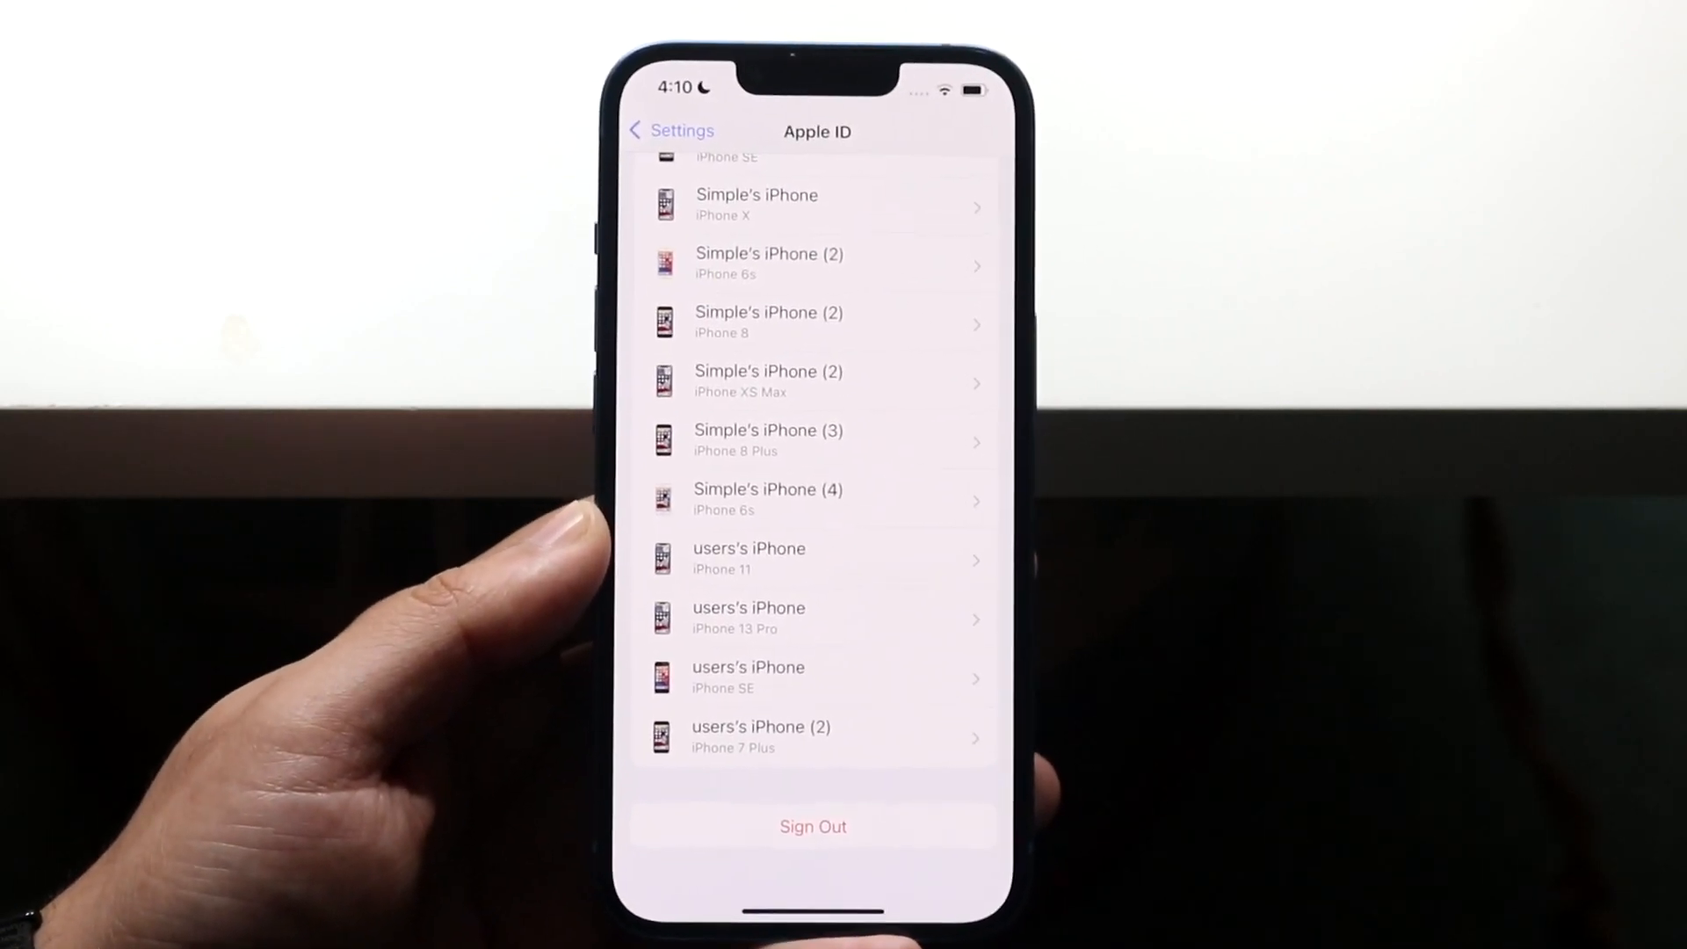
pyautogui.click(670, 130)
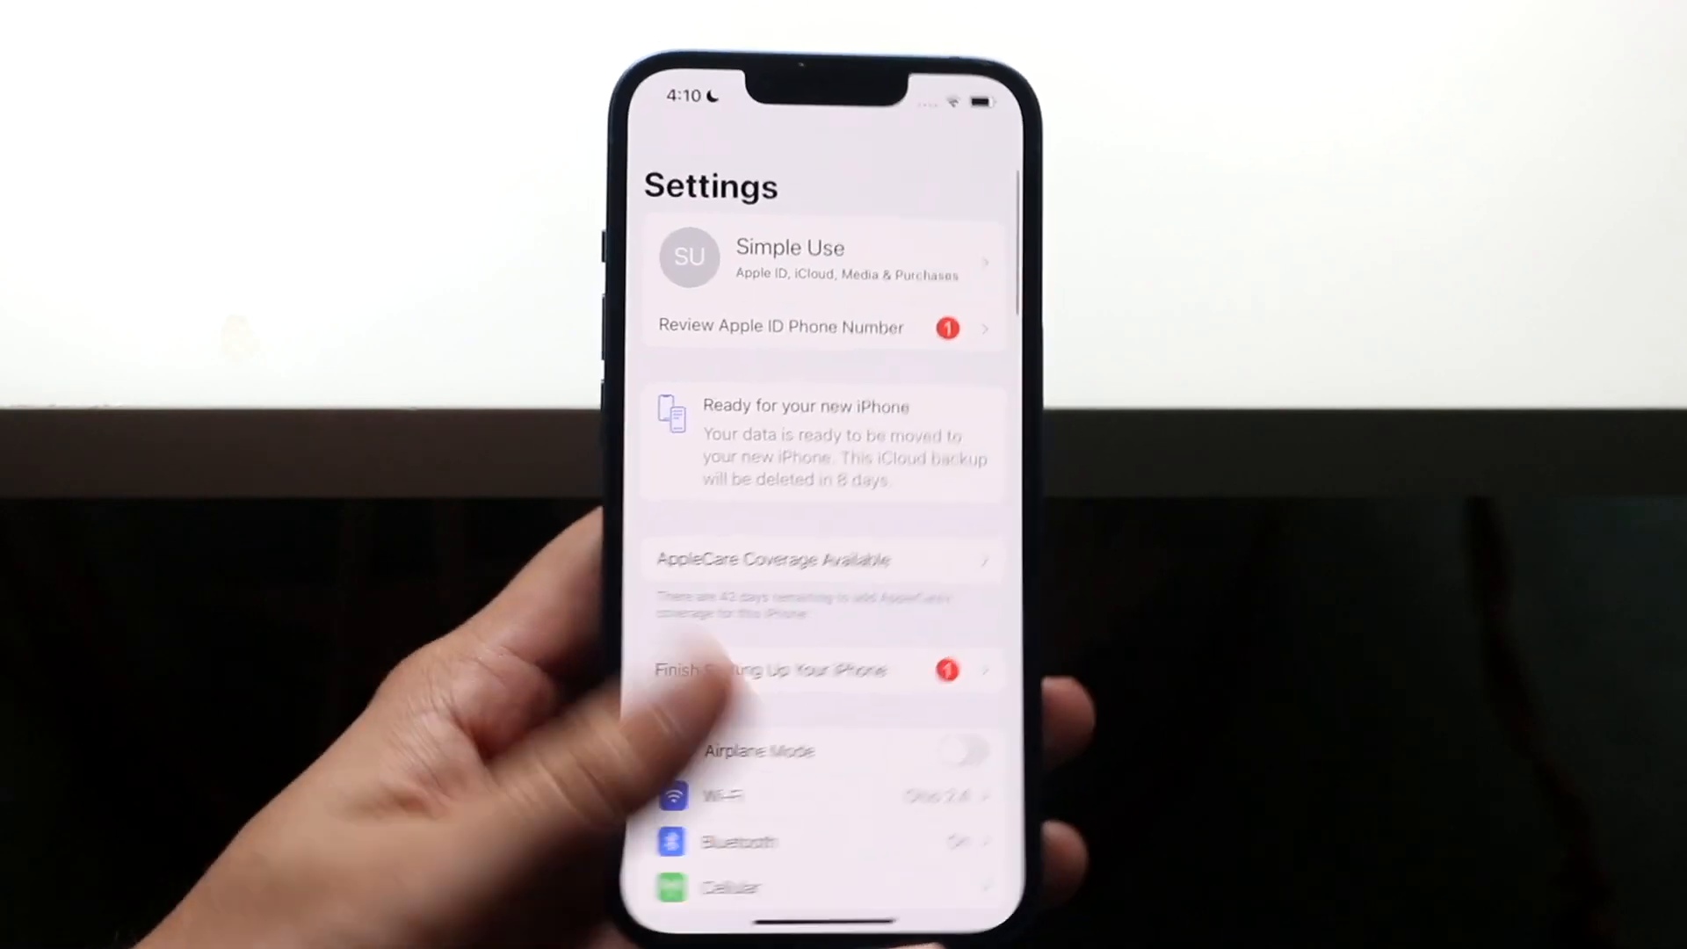